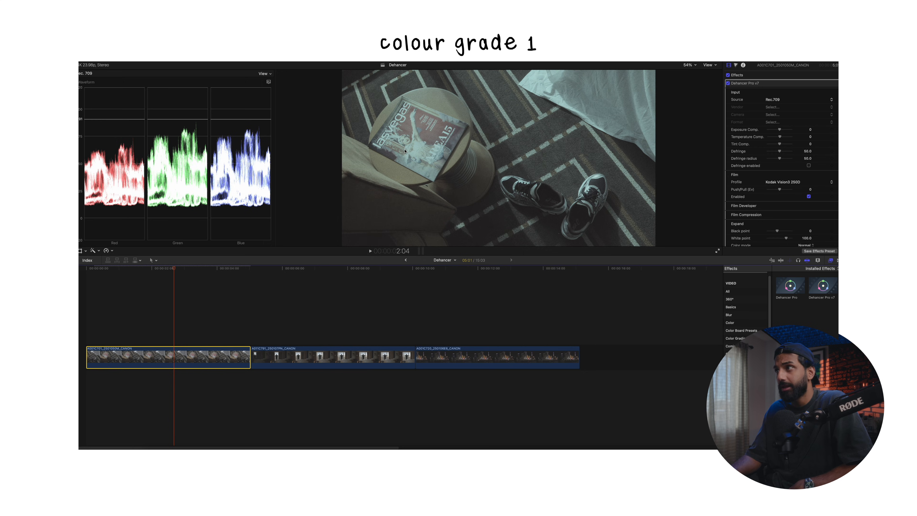
Disable Dehancer film emulation so the first clip shows its flat log image
{"action": "scroll", "scroll_direction": "down", "scroll_amount": 3}
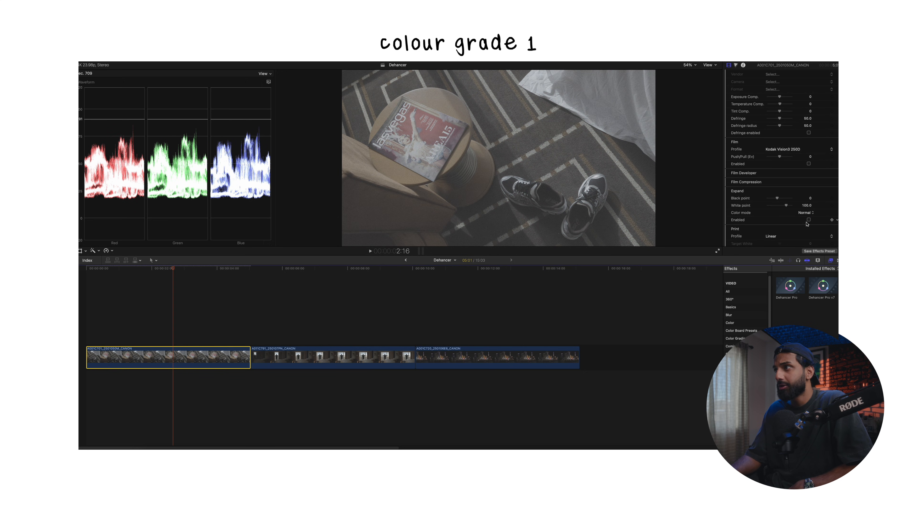
{"action": "scroll", "scroll_direction": "down", "scroll_amount": 3}
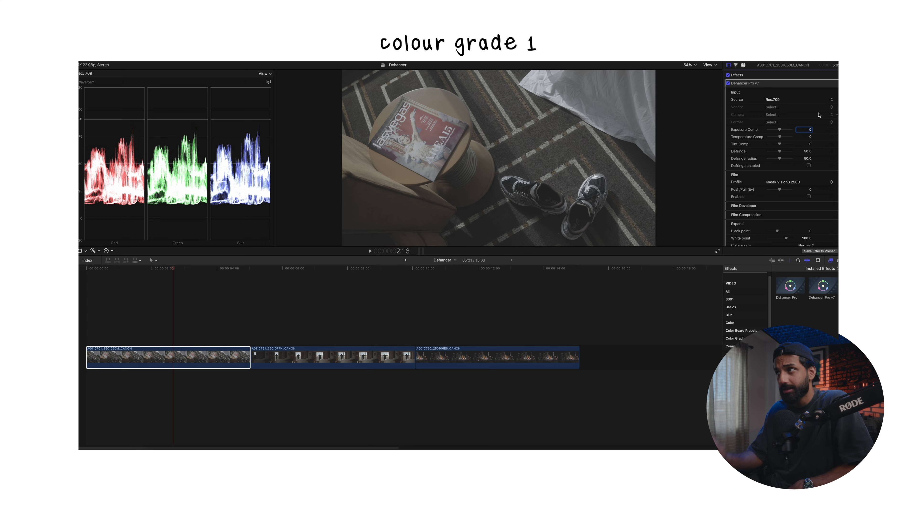
Set Dehancer input source to camera: Canon R5C, C-Log 3 Cinema Gamut
{"action": "left_click", "coordinate": [772, 100]}
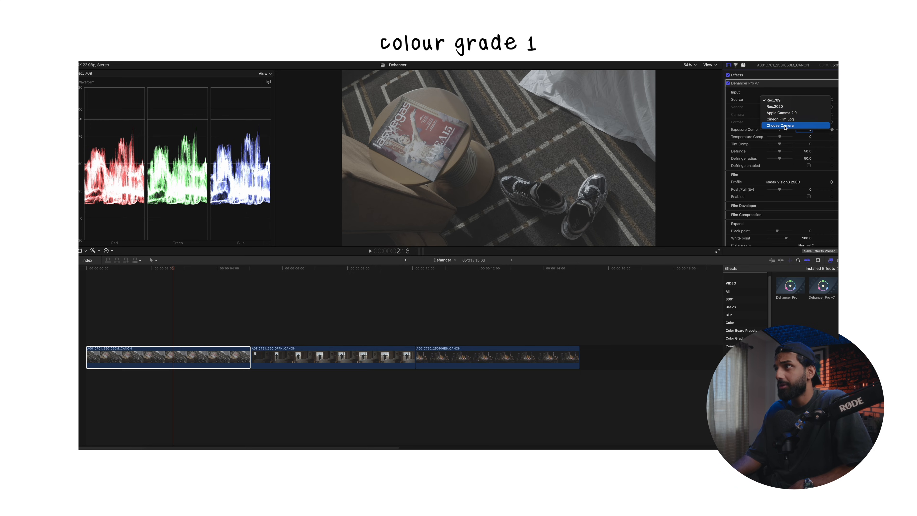
{"action": "left_click", "coordinate": [781, 125]}
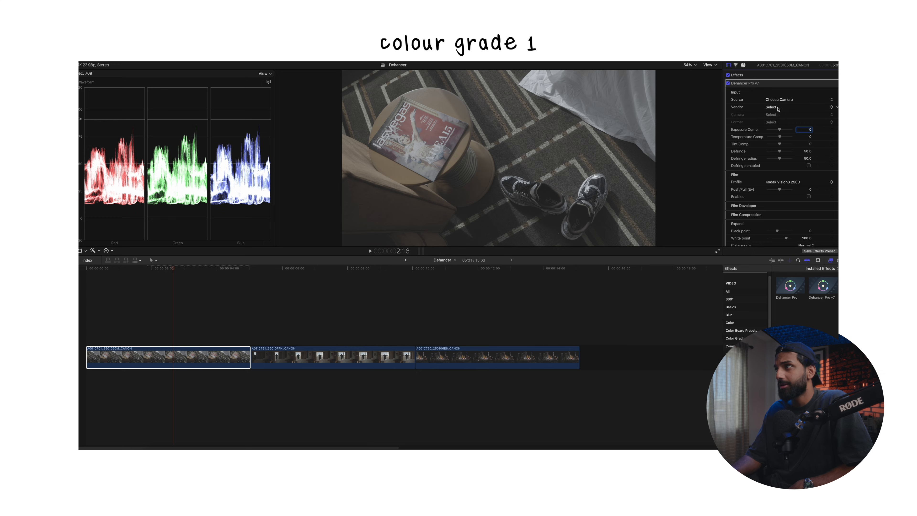
{"action": "left_click", "coordinate": [790, 107]}
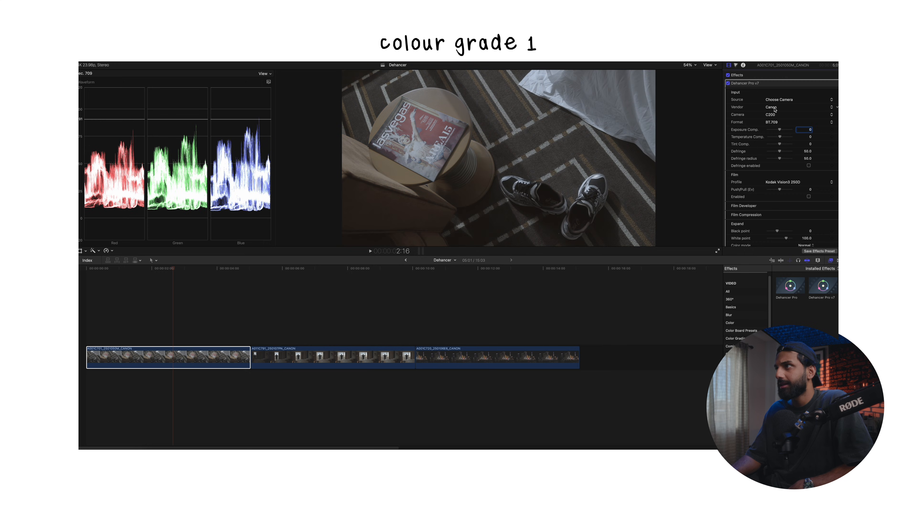
{"action": "left_click", "coordinate": [795, 114]}
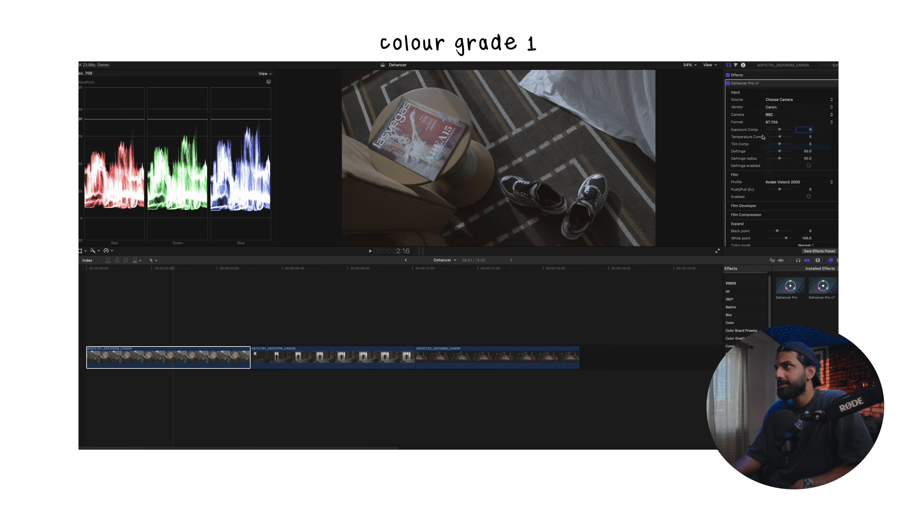
{"action": "left_click", "coordinate": [796, 115]}
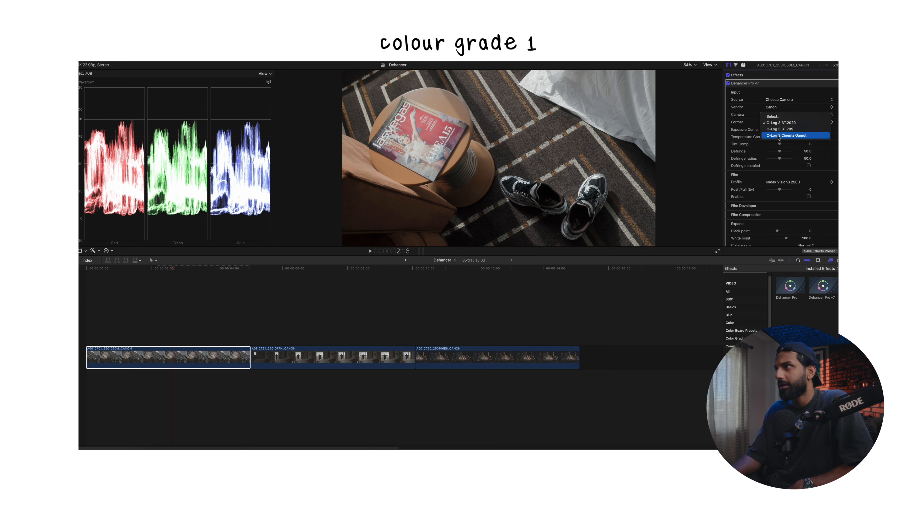
{"action": "left_click", "coordinate": [784, 135]}
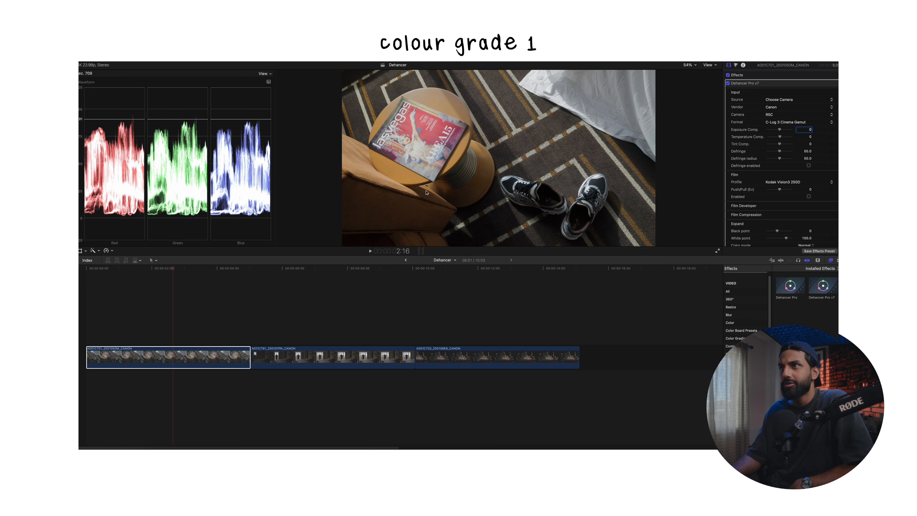
{"action": "mouse_move", "coordinate": [560, 117]}
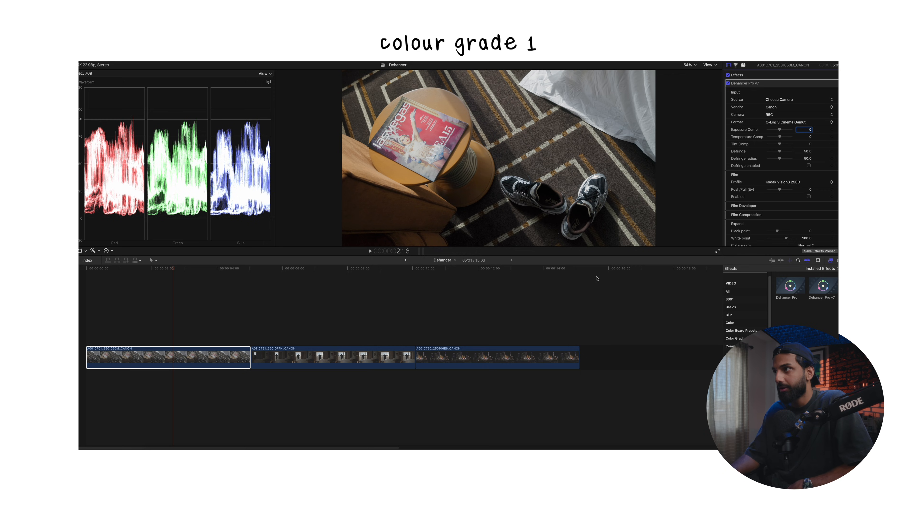
Choose the Kodak Gold 200 film profile and enable film emulation
{"action": "scroll", "scroll_direction": "down", "scroll_amount": 3}
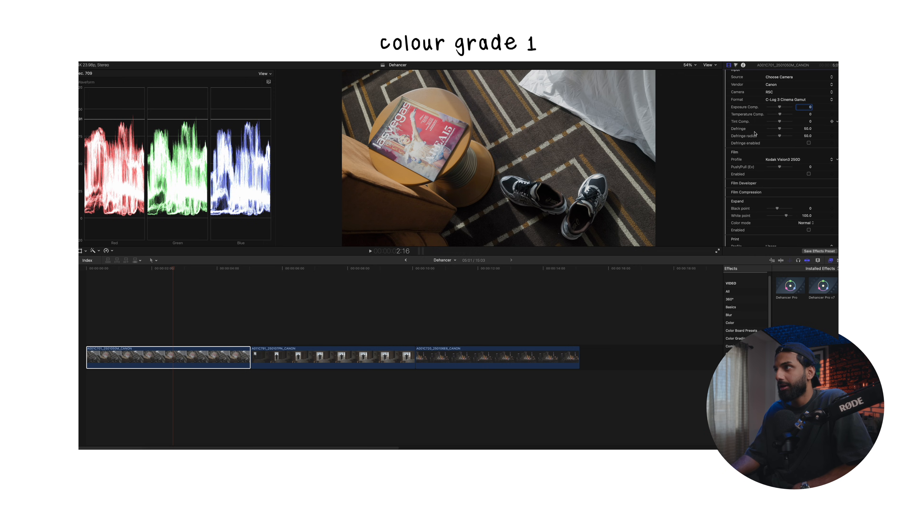
{"action": "mouse_move", "coordinate": [779, 151]}
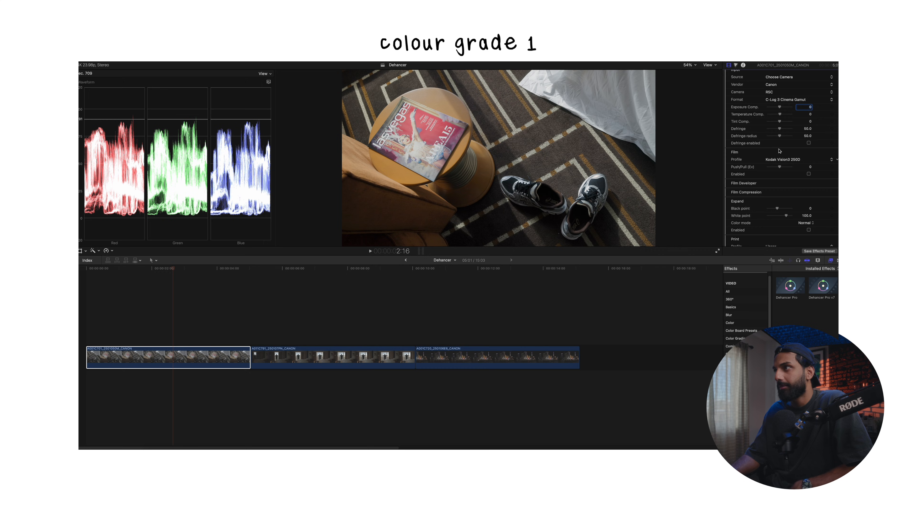
{"action": "left_click", "coordinate": [797, 159]}
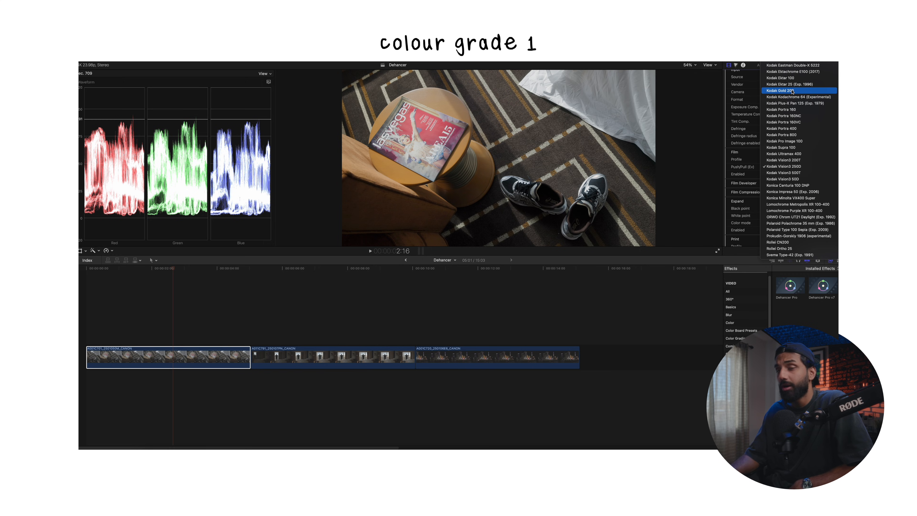
{"action": "left_click", "coordinate": [781, 91]}
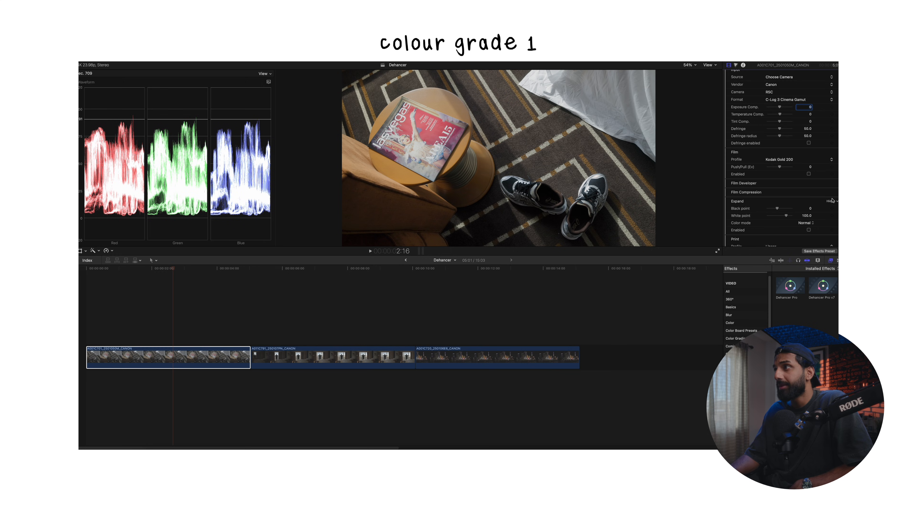
{"action": "left_click", "coordinate": [810, 174]}
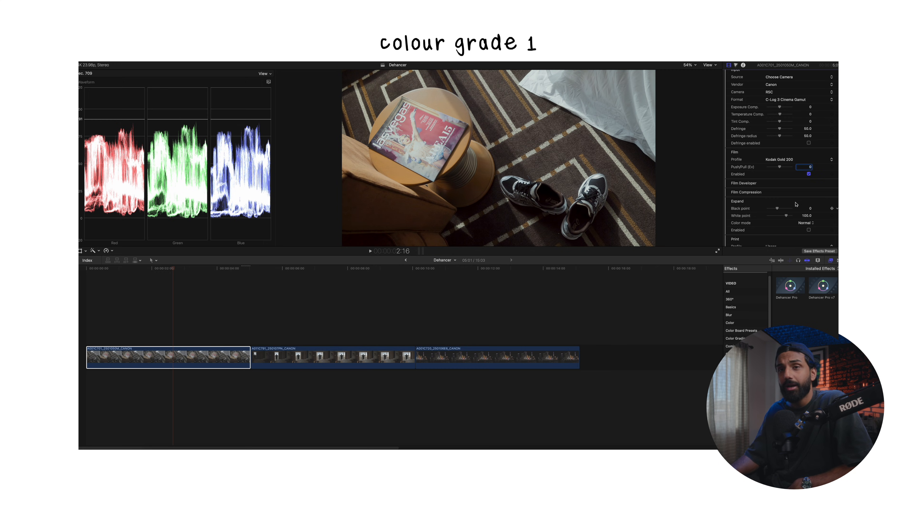
Set the print profile to Kodak Endura Glossy Paper and enable print emulation
{"action": "scroll", "scroll_direction": "down", "scroll_amount": 3}
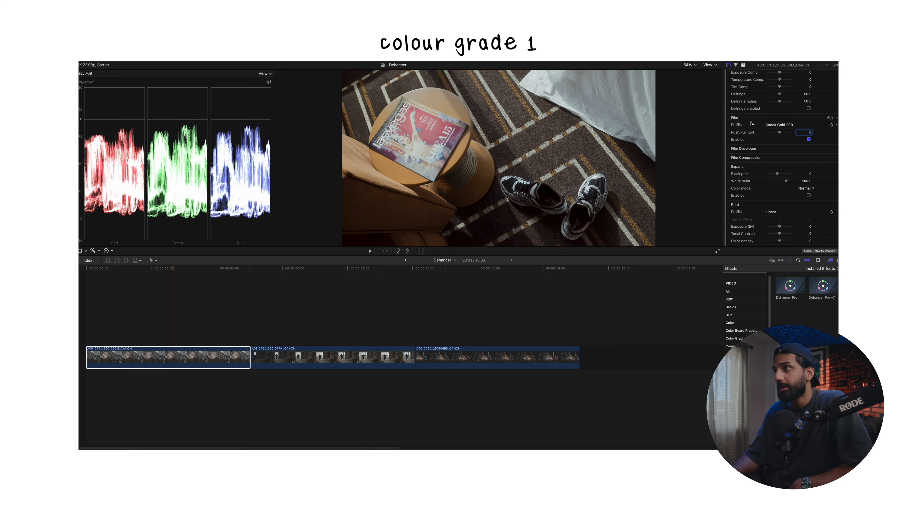
{"action": "scroll", "scroll_direction": "down", "scroll_amount": 3}
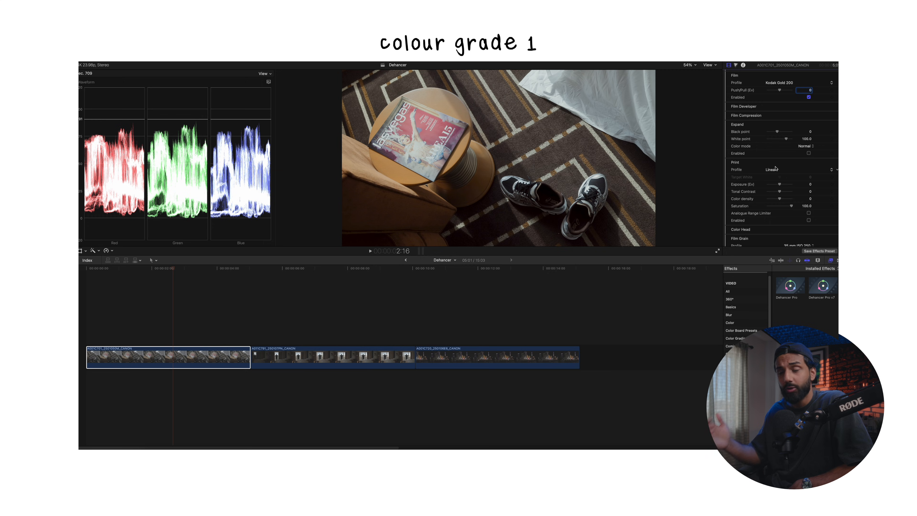
{"action": "left_click", "coordinate": [795, 170]}
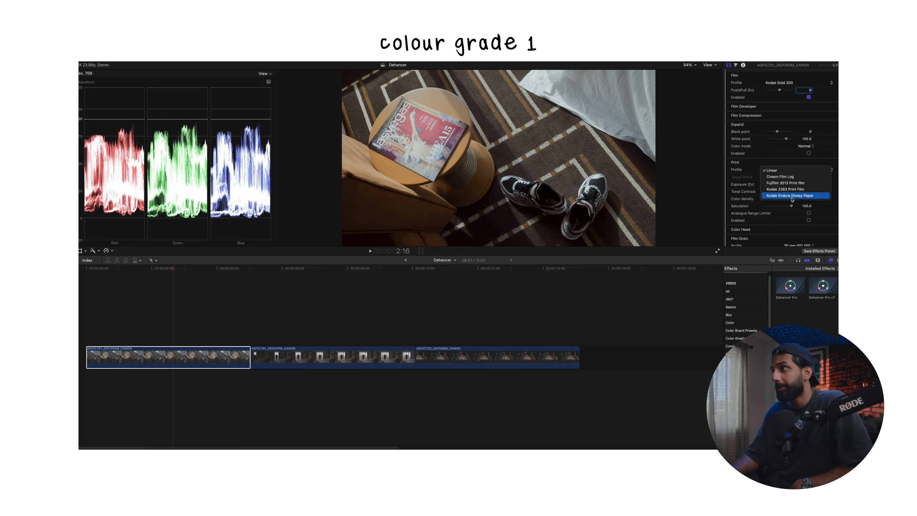
{"action": "mouse_move", "coordinate": [796, 183]}
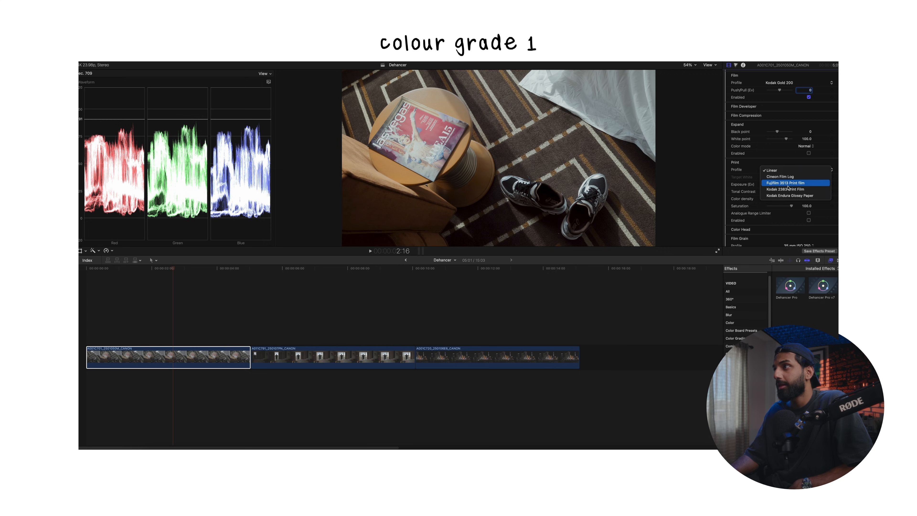
{"action": "mouse_move", "coordinate": [796, 195]}
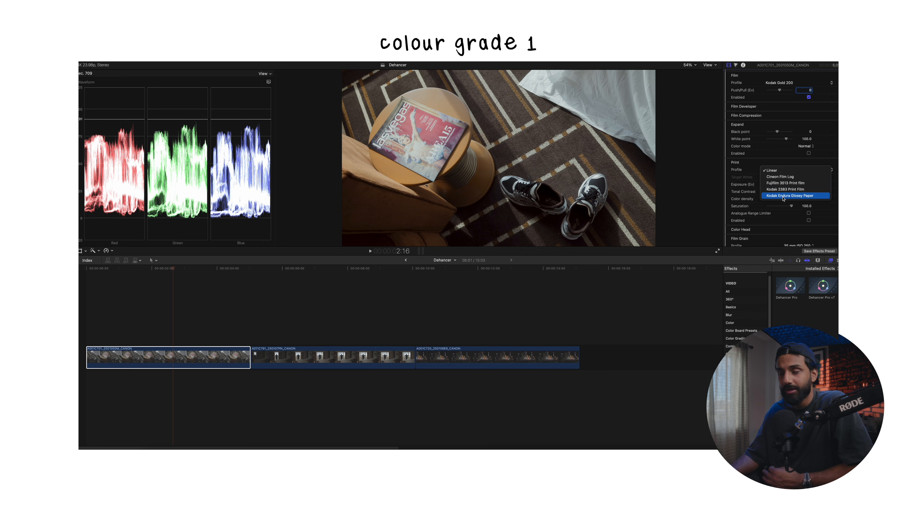
{"action": "left_click", "coordinate": [794, 195]}
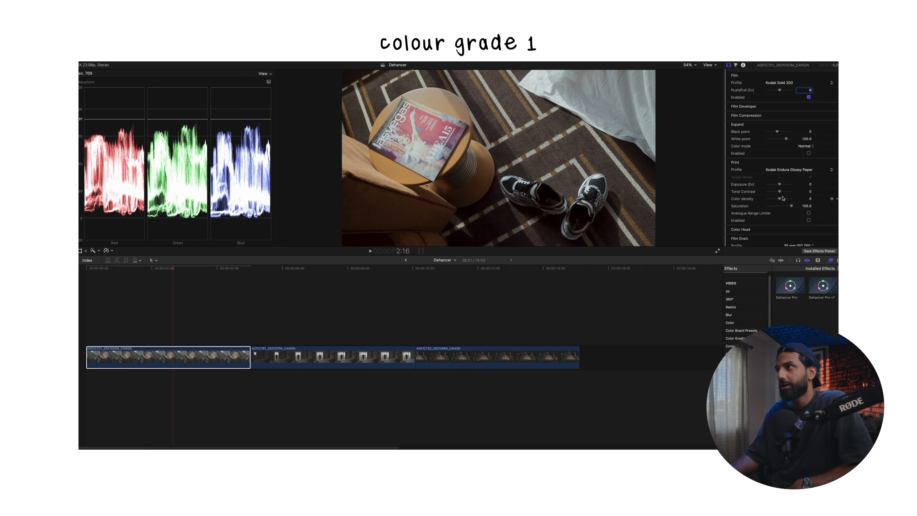
{"action": "mouse_move", "coordinate": [811, 227]}
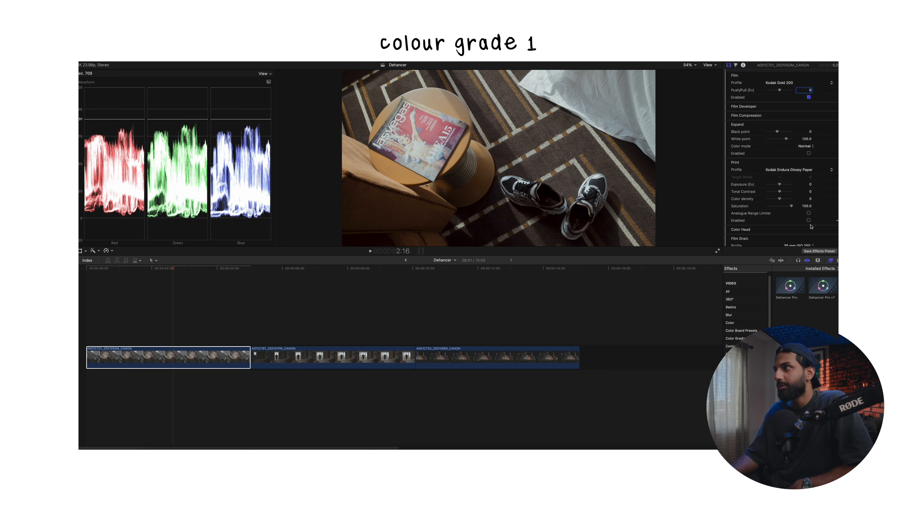
{"action": "left_click", "coordinate": [809, 221]}
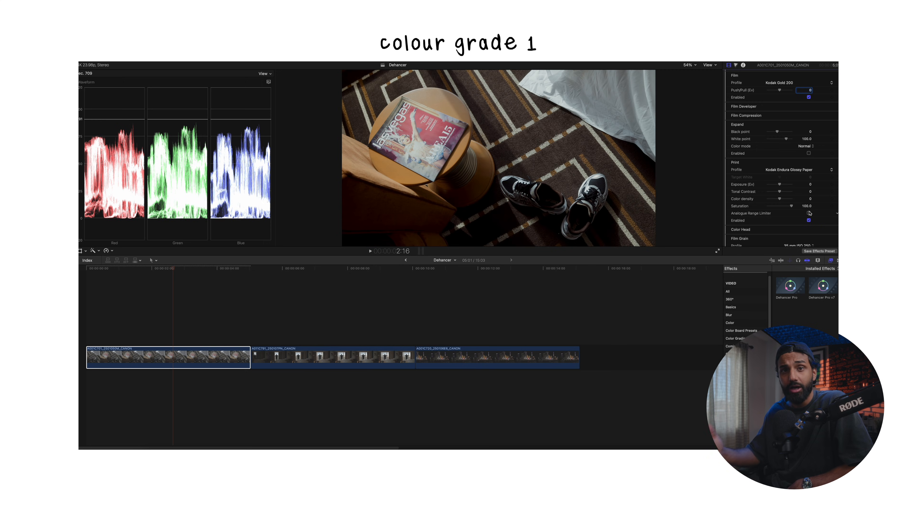
{"action": "left_click", "coordinate": [810, 221]}
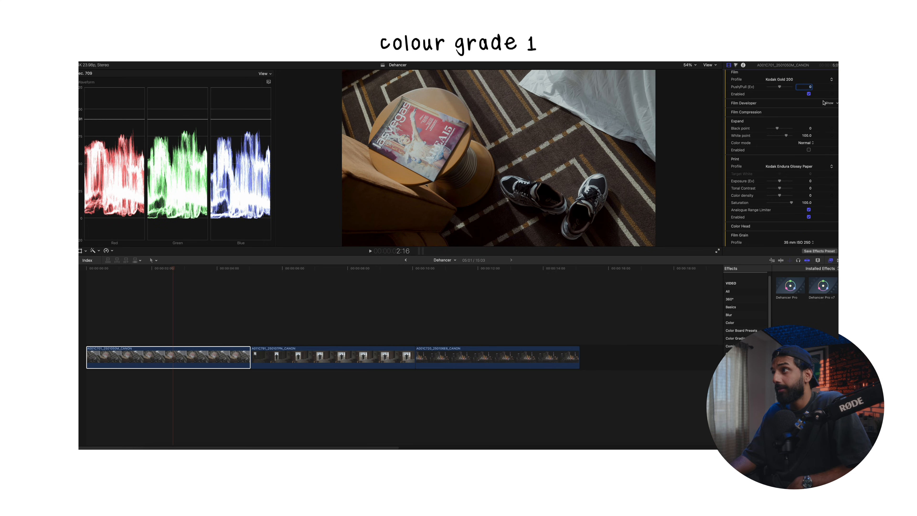
Reveal Film Developer settings and switch on Film Compression
{"action": "left_click", "coordinate": [829, 103]}
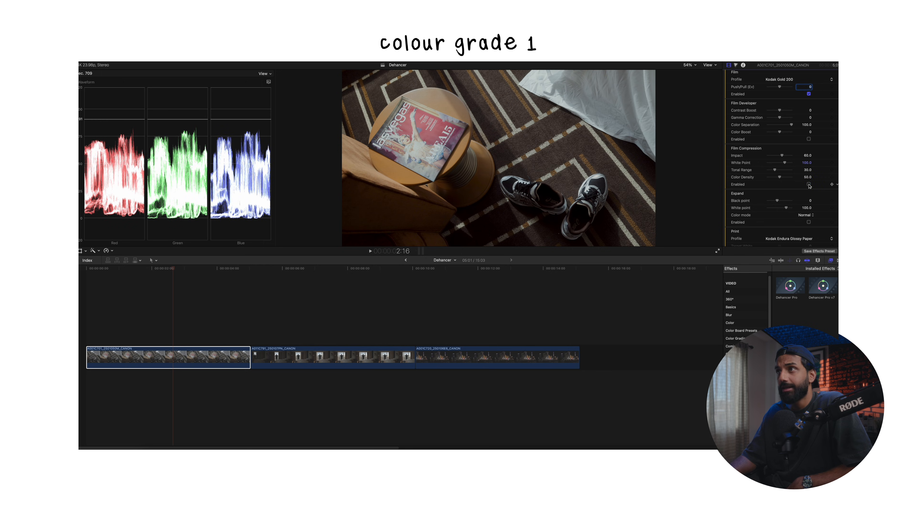
{"action": "left_click", "coordinate": [809, 184]}
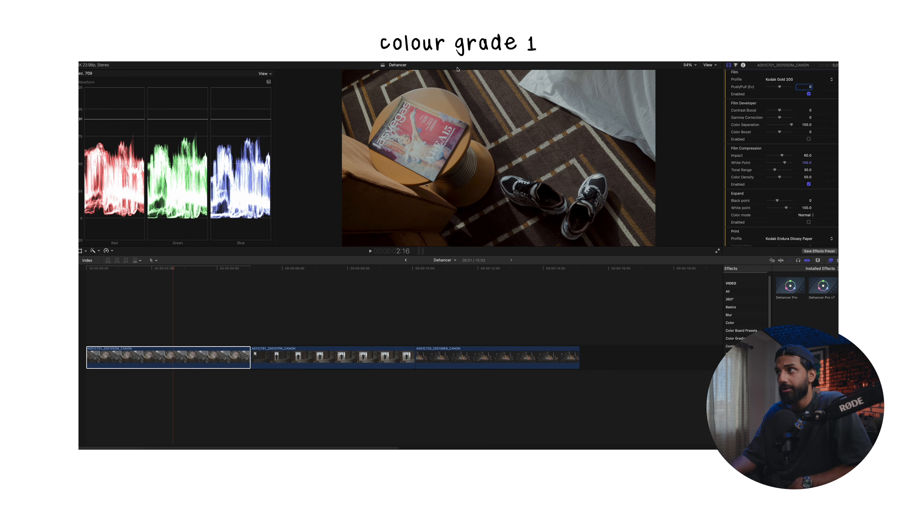
{"action": "mouse_move", "coordinate": [808, 140]}
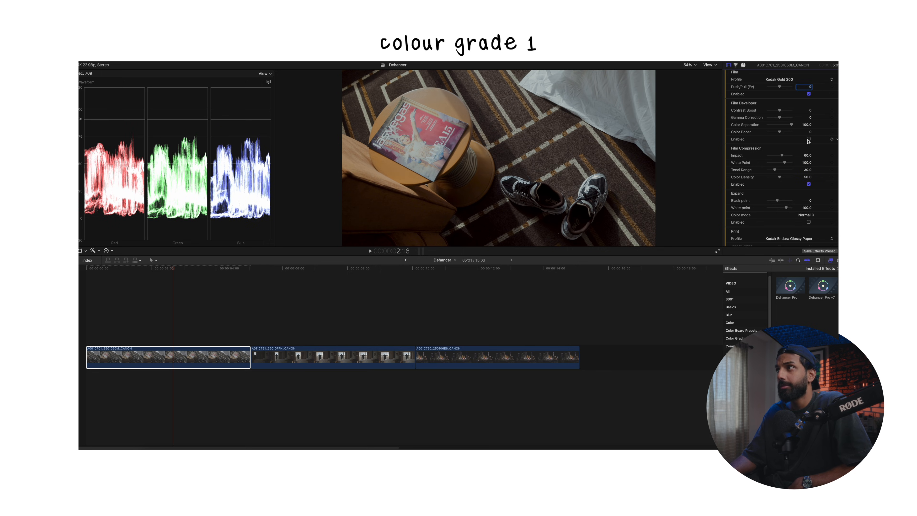
{"action": "mouse_move", "coordinate": [558, 175]}
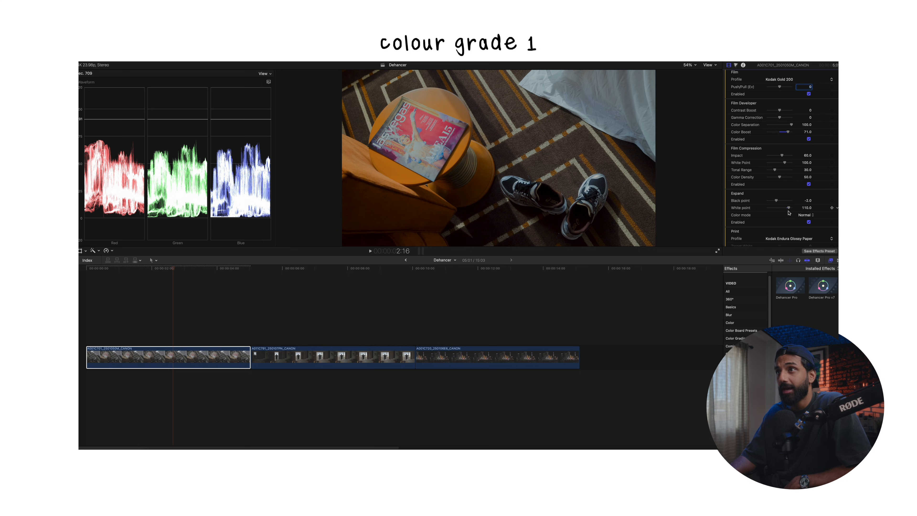
Raise the film Push/Pull exposure to about 1.4 Ev
{"action": "scroll", "scroll_direction": "down", "scroll_amount": 3}
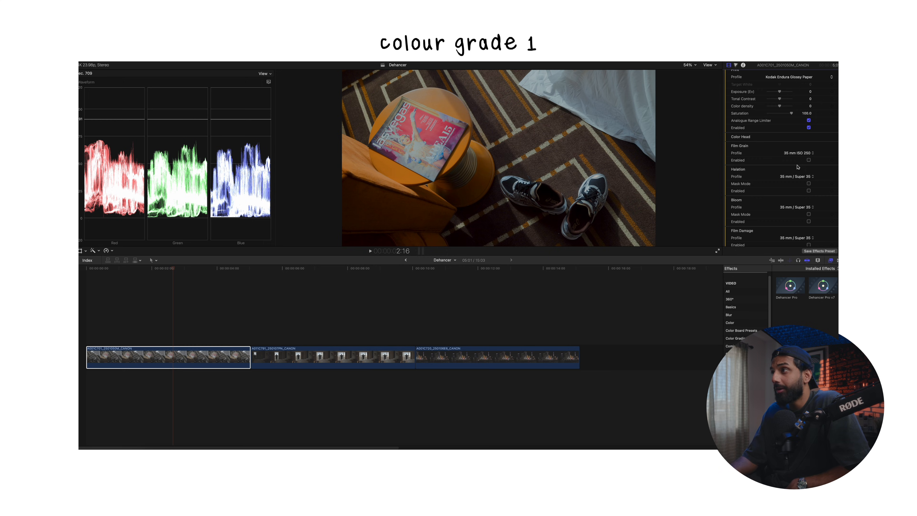
{"action": "scroll", "scroll_direction": "up", "scroll_amount": 3}
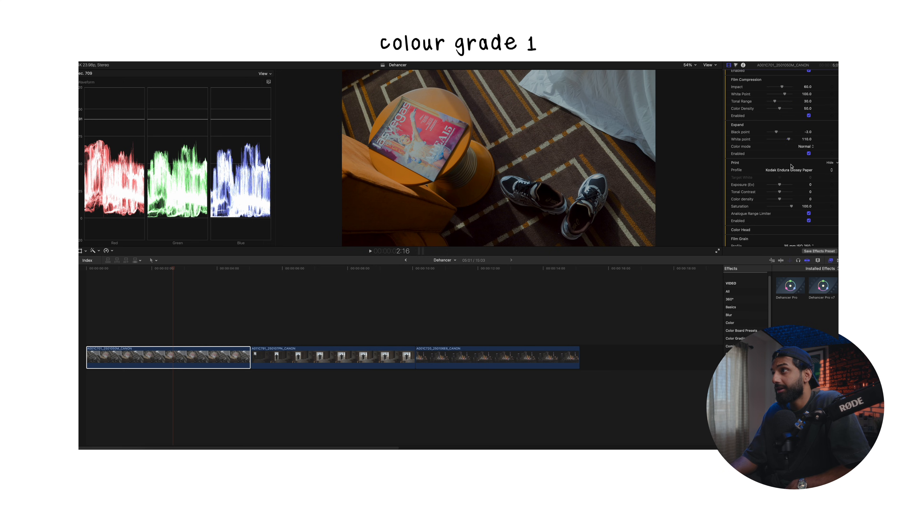
{"action": "scroll", "scroll_direction": "up", "scroll_amount": 3}
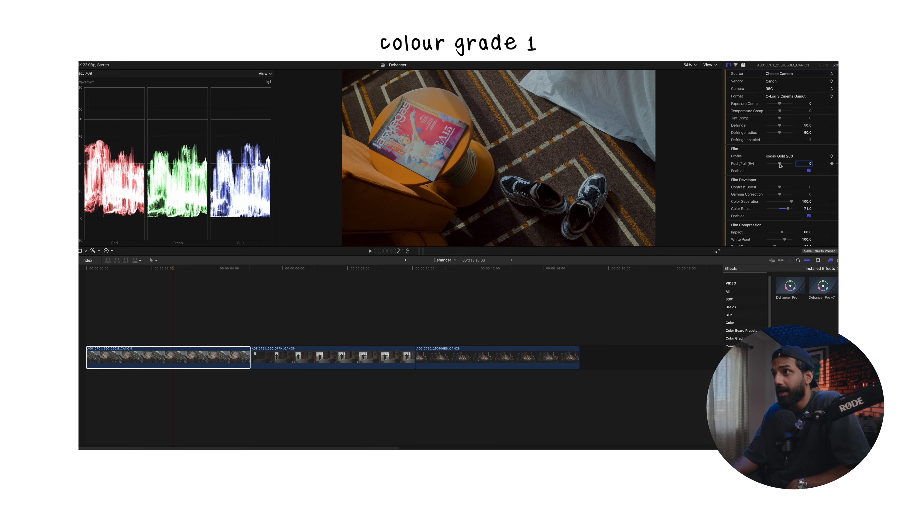
{"action": "mouse_move", "coordinate": [560, 191]}
{"action": "type", "text": "1.4"}
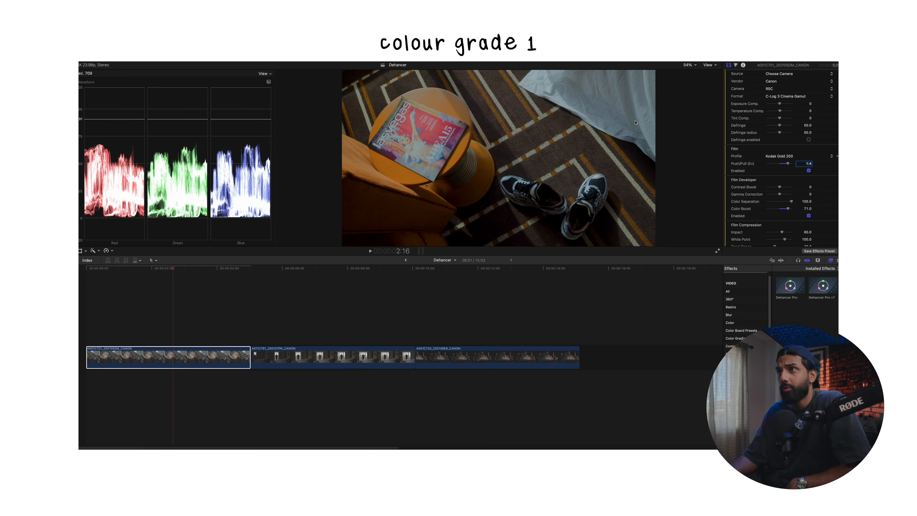
{"action": "left_click", "coordinate": [808, 171]}
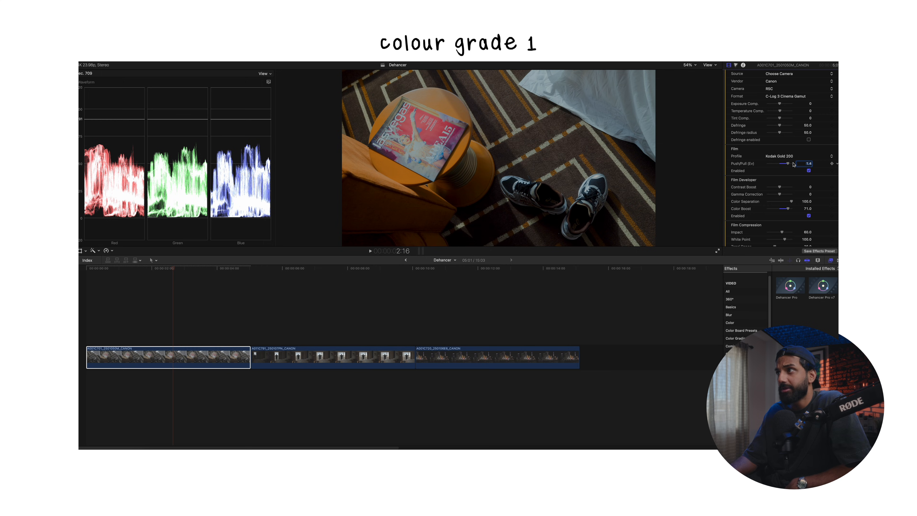
{"action": "scroll", "scroll_direction": "down", "scroll_amount": 3}
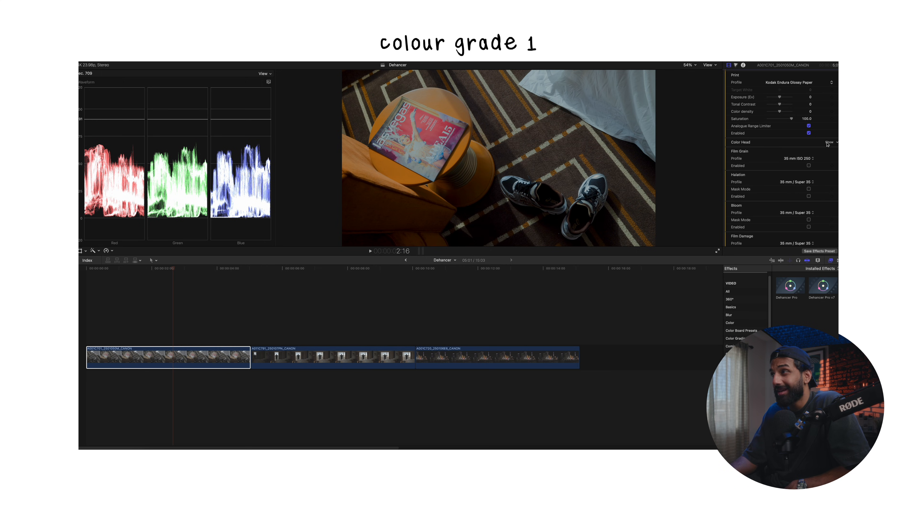
Enable Color Head, shift the cyan–red balance and lift the shadows tone to 40
{"action": "left_click", "coordinate": [829, 142]}
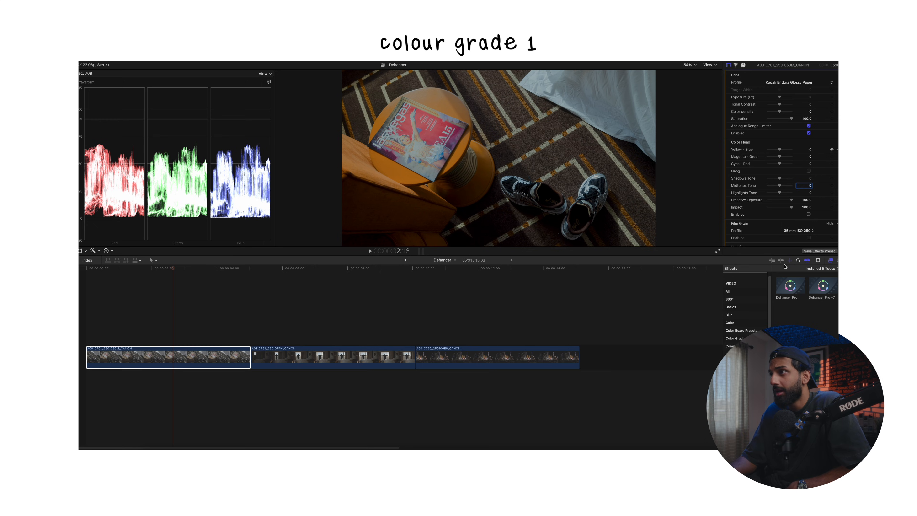
{"action": "left_click", "coordinate": [810, 214]}
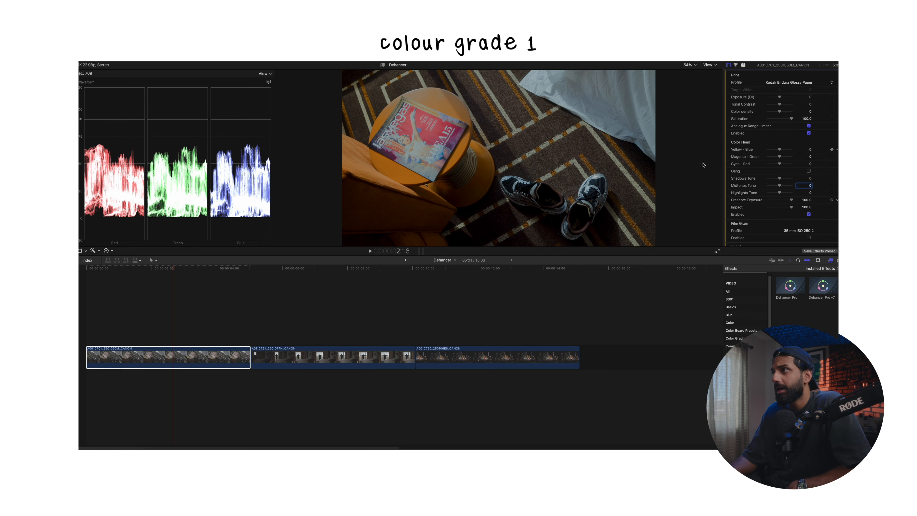
{"action": "mouse_move", "coordinate": [775, 173]}
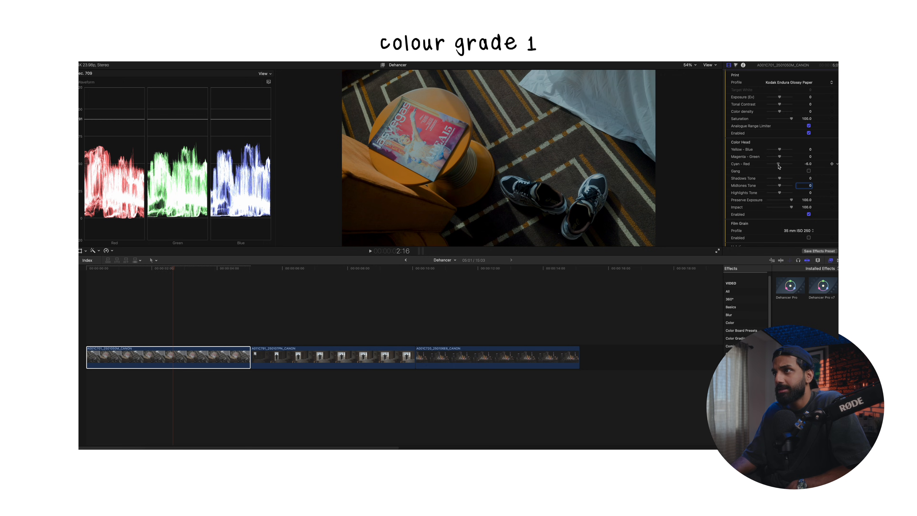
{"action": "left_click_drag", "start_coordinate": [761, 164], "coordinate": [778, 164]}
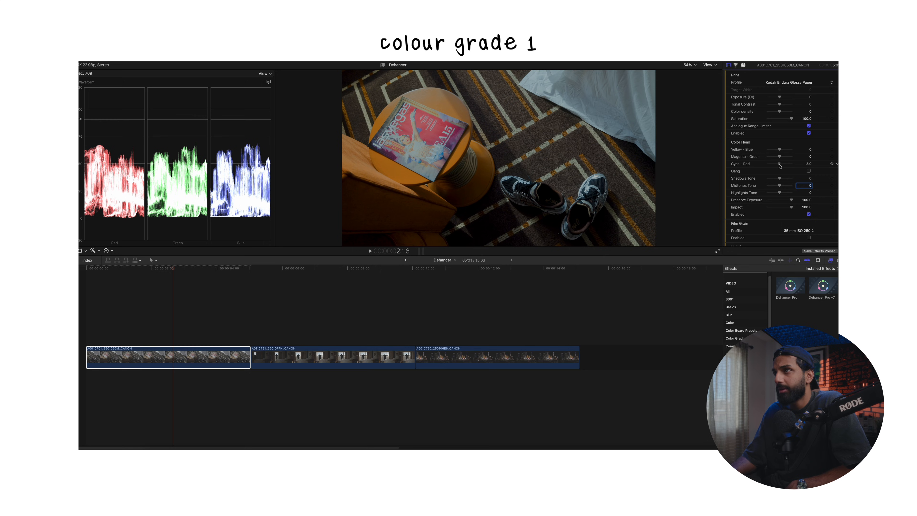
{"action": "mouse_move", "coordinate": [780, 150]}
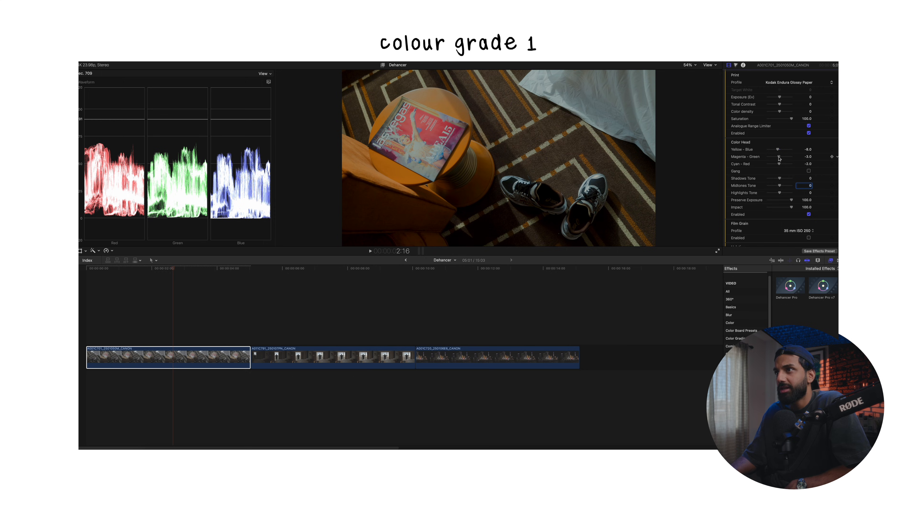
{"action": "mouse_move", "coordinate": [772, 185]}
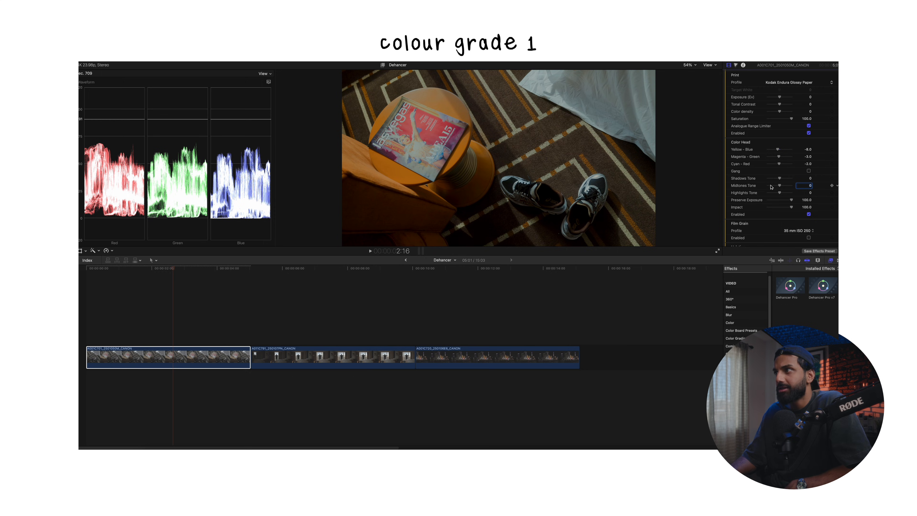
{"action": "mouse_move", "coordinate": [789, 178]}
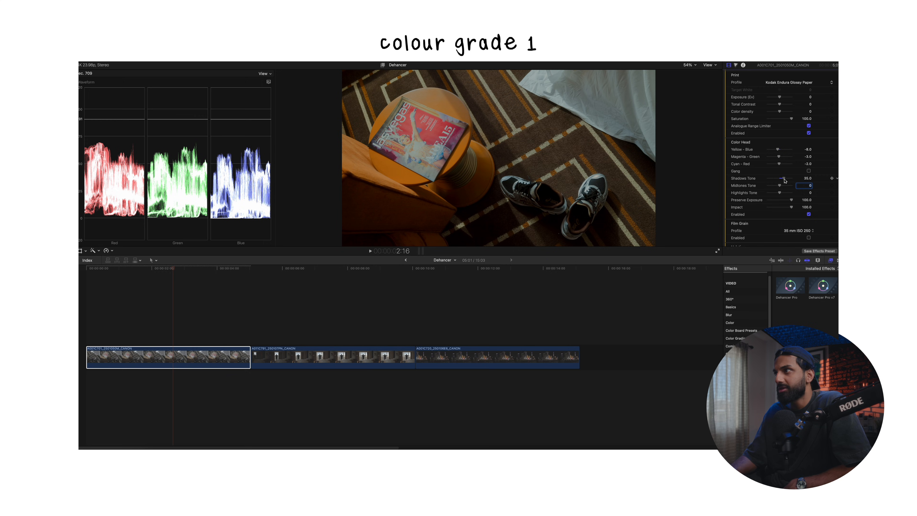
{"action": "left_click_drag", "start_coordinate": [781, 178], "coordinate": [787, 178]}
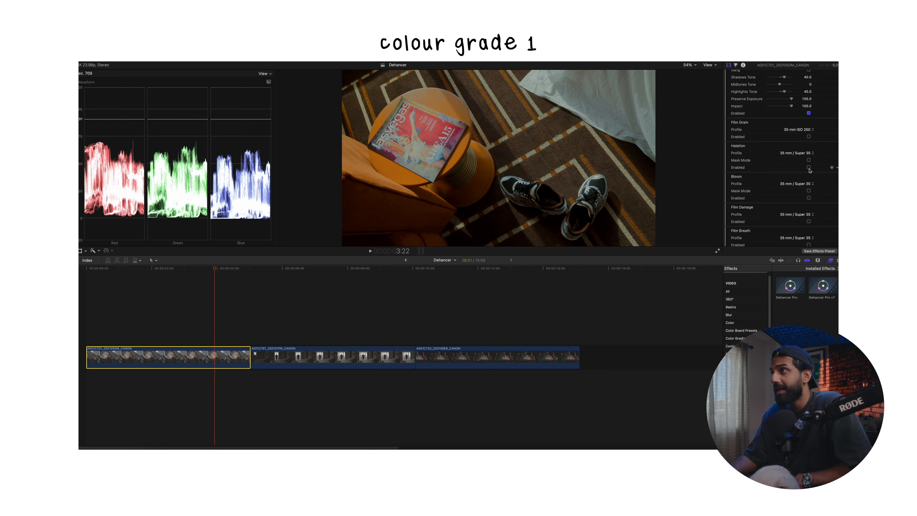
Enable Halation and Bloom, with Bloom on the 35 mm / Super 35 profile
{"action": "left_click", "coordinate": [810, 167]}
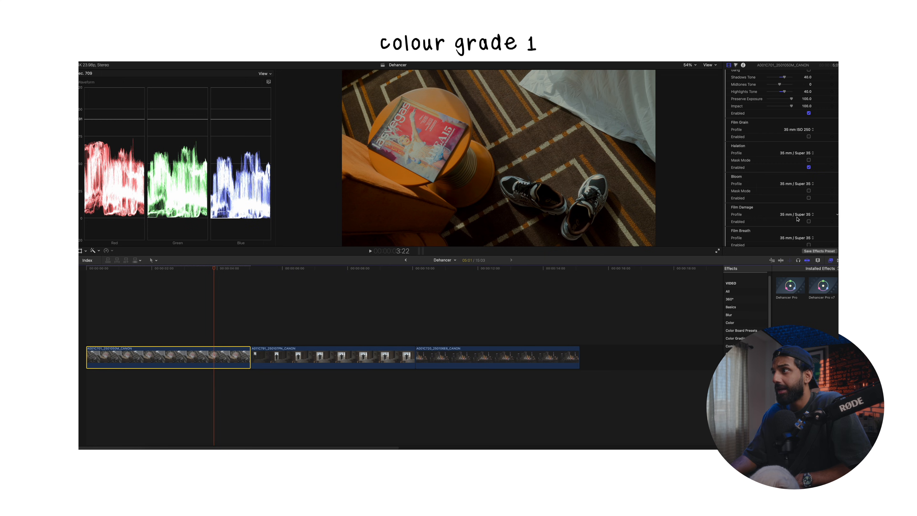
{"action": "left_click", "coordinate": [809, 198]}
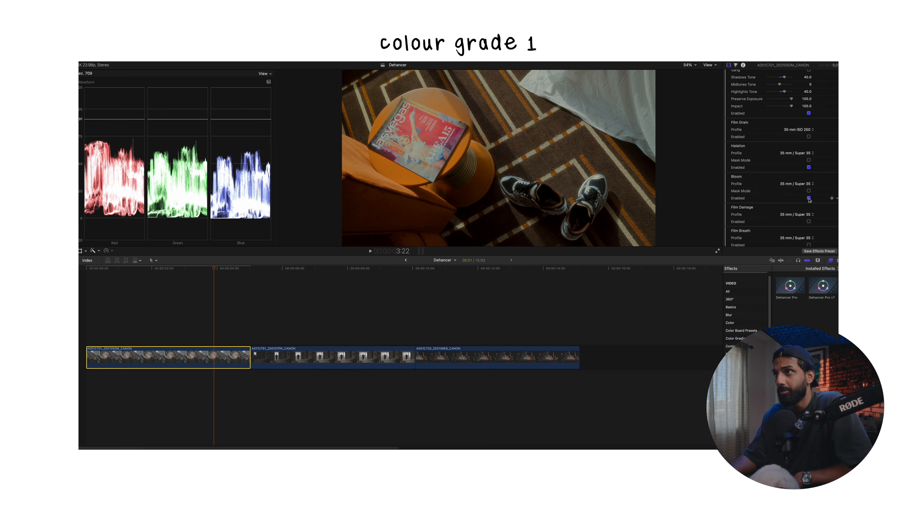
{"action": "left_click", "coordinate": [809, 198]}
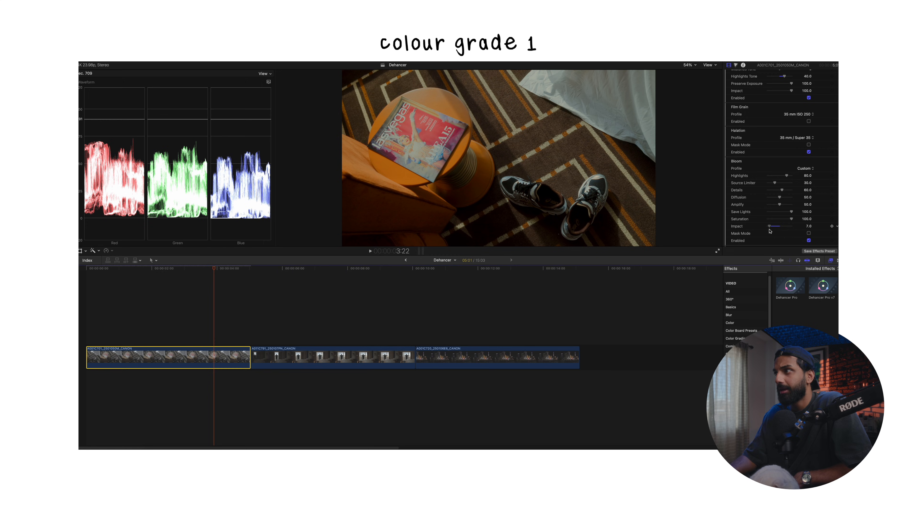
{"action": "left_click", "coordinate": [809, 168]}
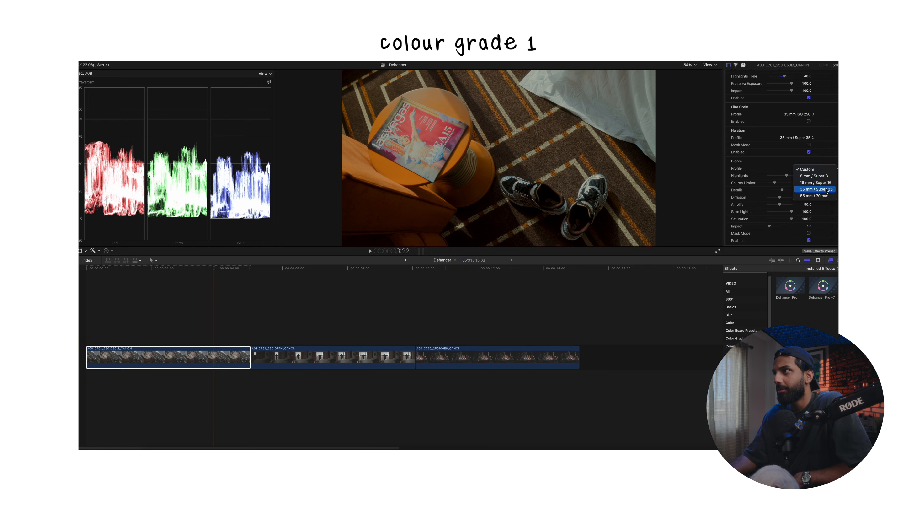
{"action": "left_click", "coordinate": [815, 189]}
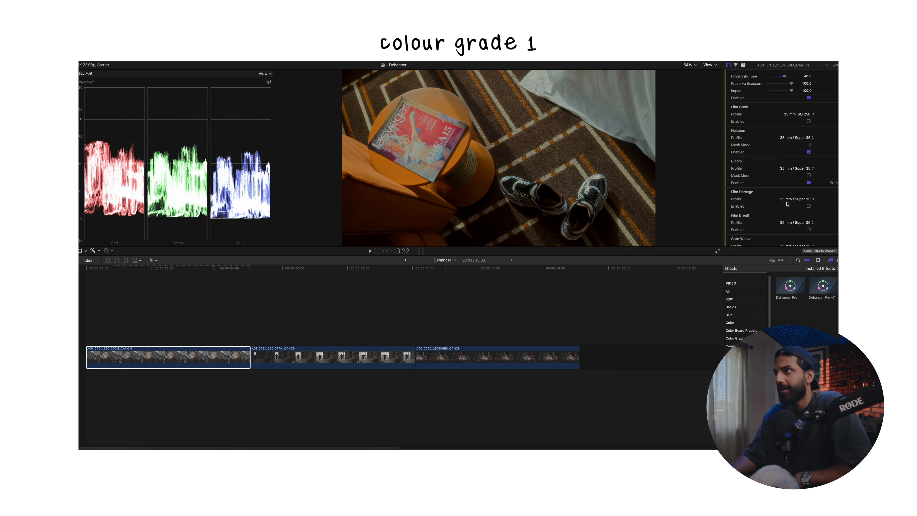
{"action": "mouse_move", "coordinate": [796, 164]}
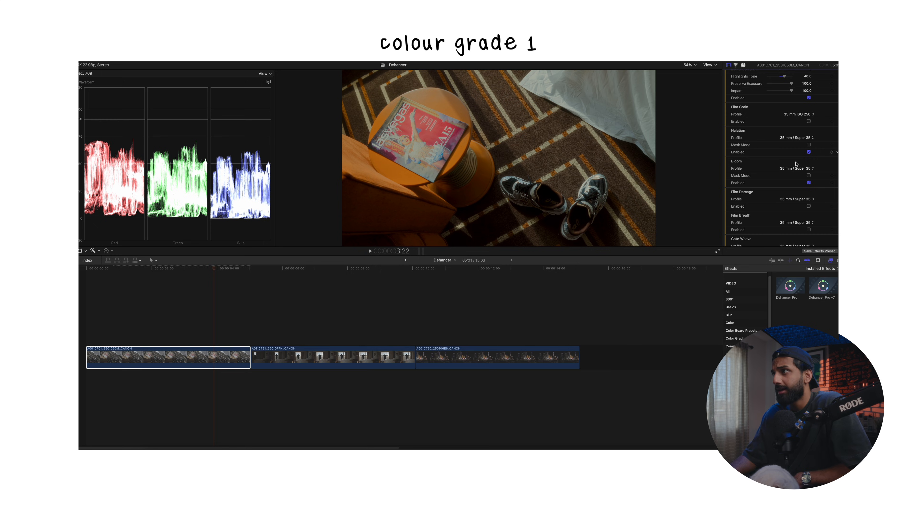
{"action": "mouse_move", "coordinate": [763, 158]}
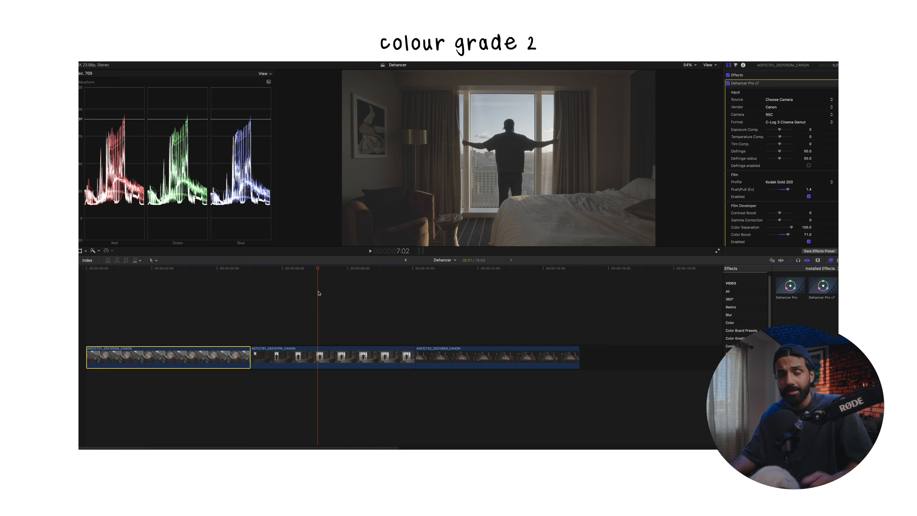
{"action": "mouse_move", "coordinate": [335, 306]}
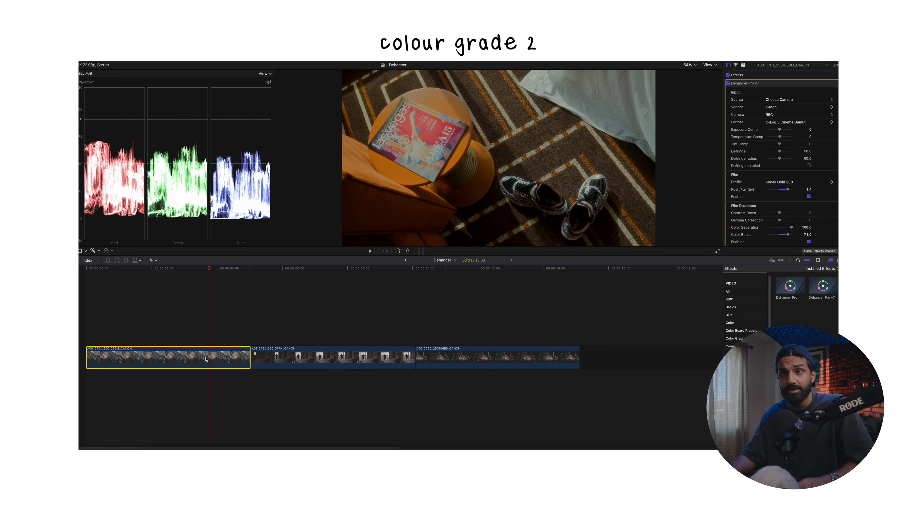
Copy clip one and paste its Dehancer Pro v7 attributes onto the hotel window clip
{"action": "left_click", "coordinate": [316, 357]}
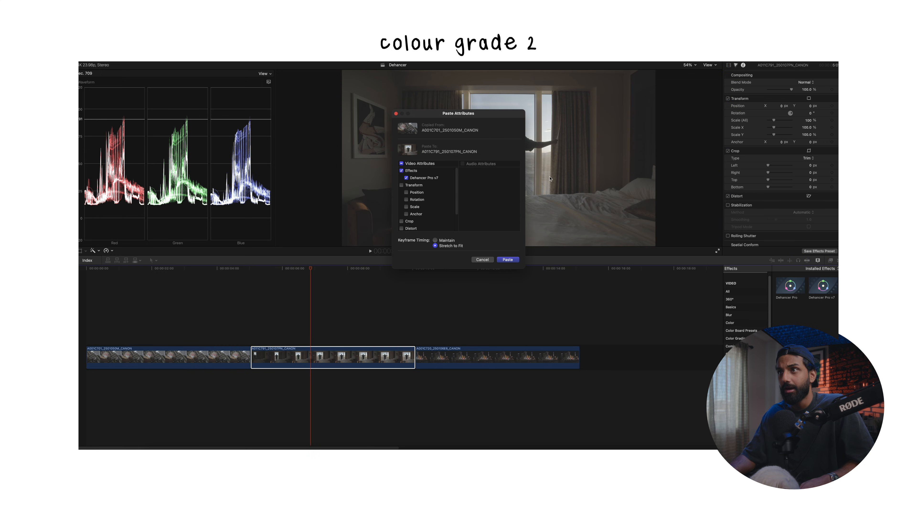
{"action": "mouse_move", "coordinate": [503, 110]}
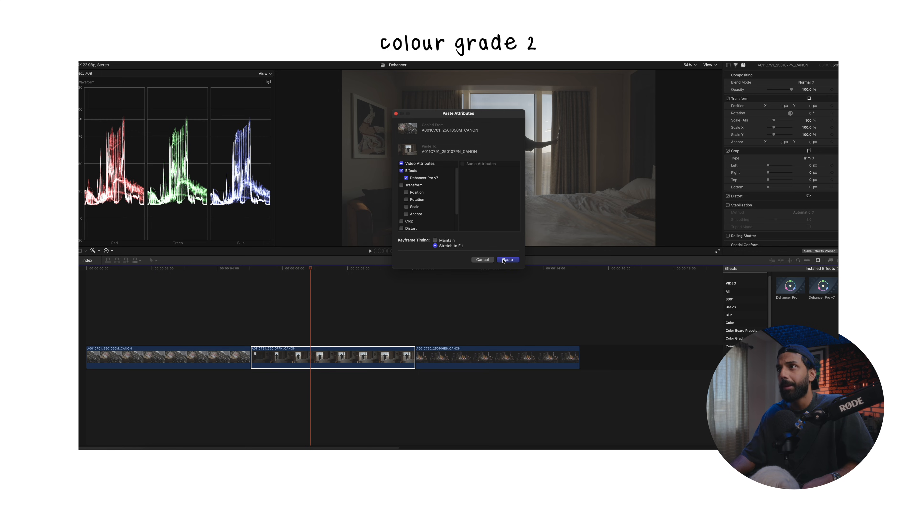
{"action": "left_click", "coordinate": [506, 259]}
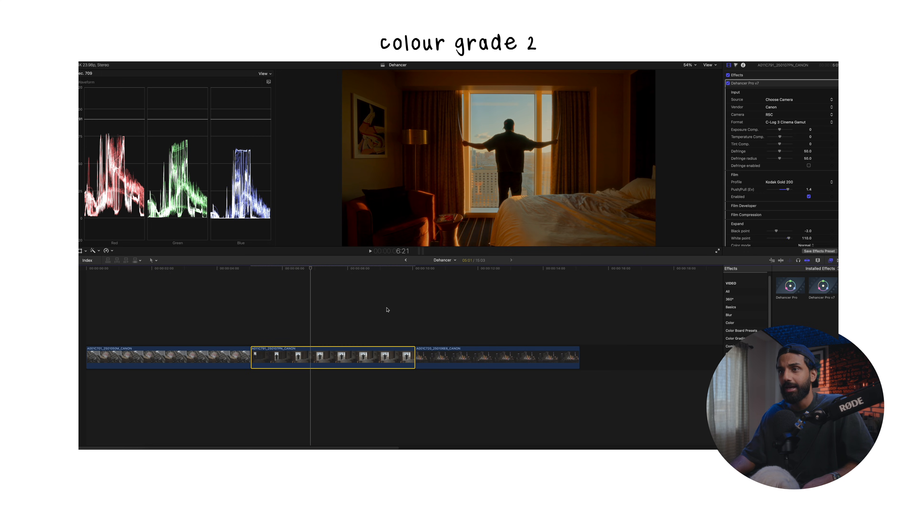
{"action": "left_click", "coordinate": [378, 278]}
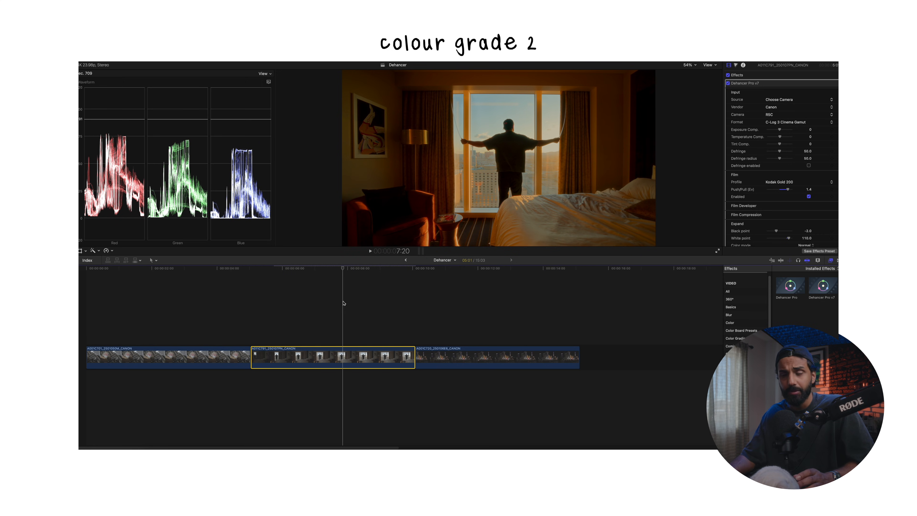
{"action": "scroll", "scroll_direction": "down", "scroll_amount": 3}
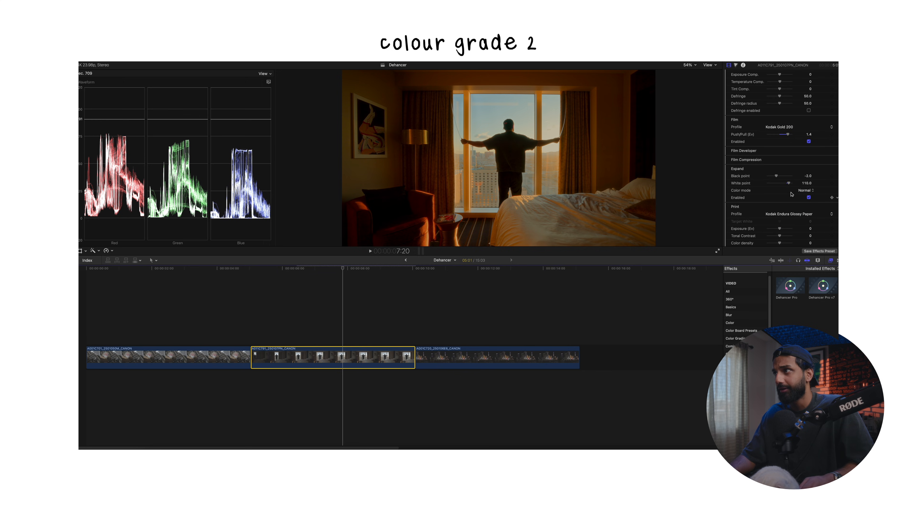
{"action": "left_click", "coordinate": [782, 127]}
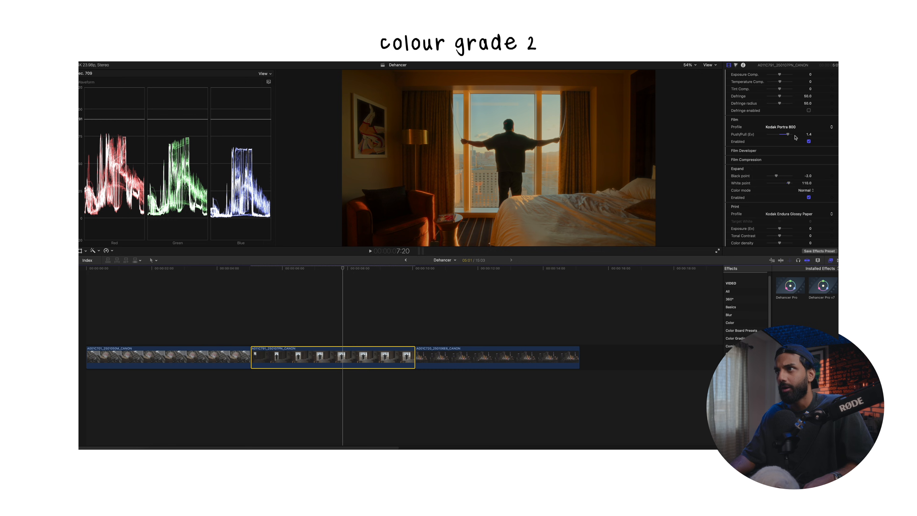
{"action": "left_click", "coordinate": [782, 127]}
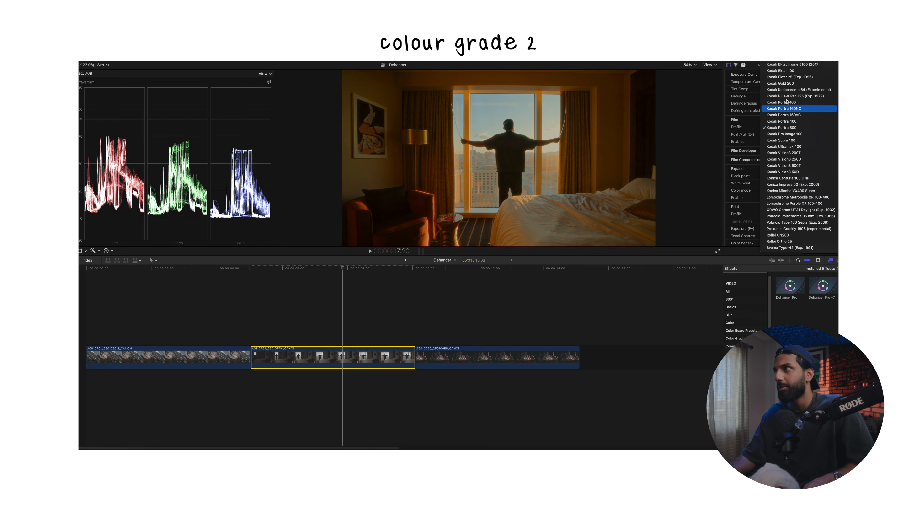
{"action": "left_click", "coordinate": [783, 83]}
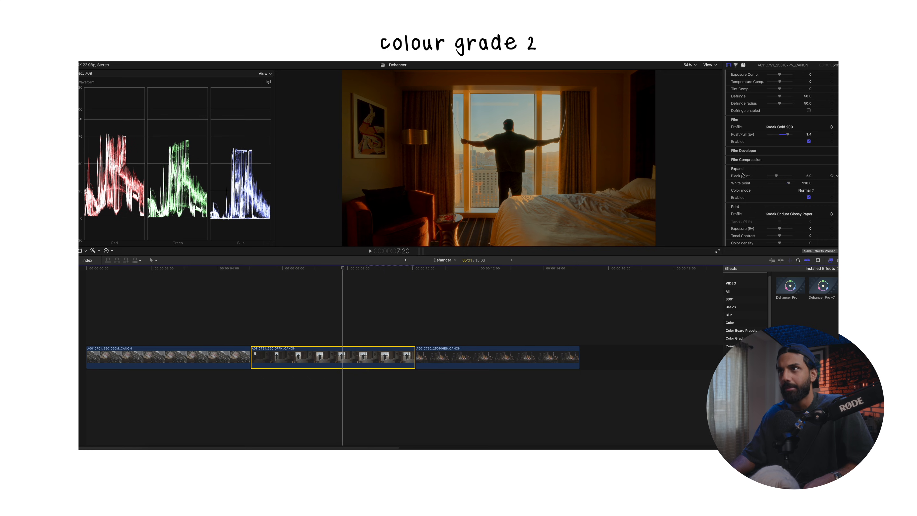
{"action": "mouse_move", "coordinate": [668, 198]}
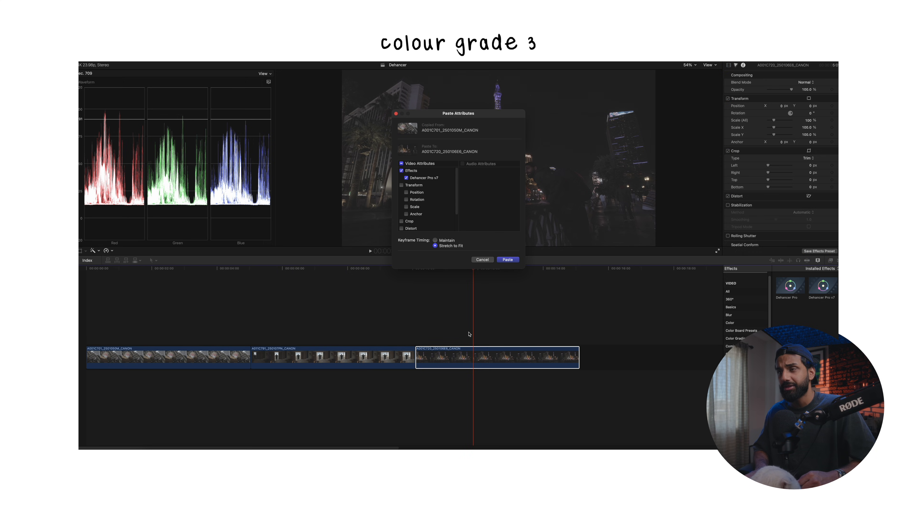
Paste the Dehancer Pro v7 attributes onto the Las Vegas night clip
{"action": "left_click", "coordinate": [507, 259]}
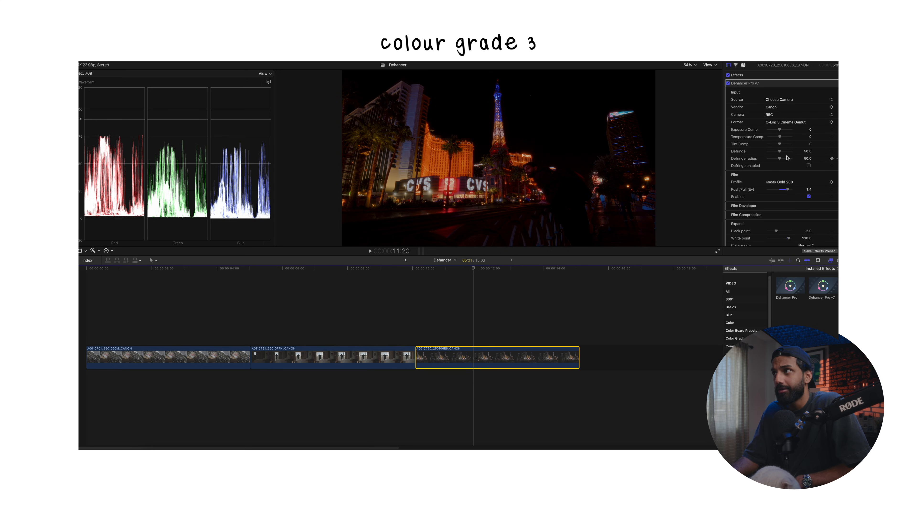
{"action": "mouse_move", "coordinate": [764, 148]}
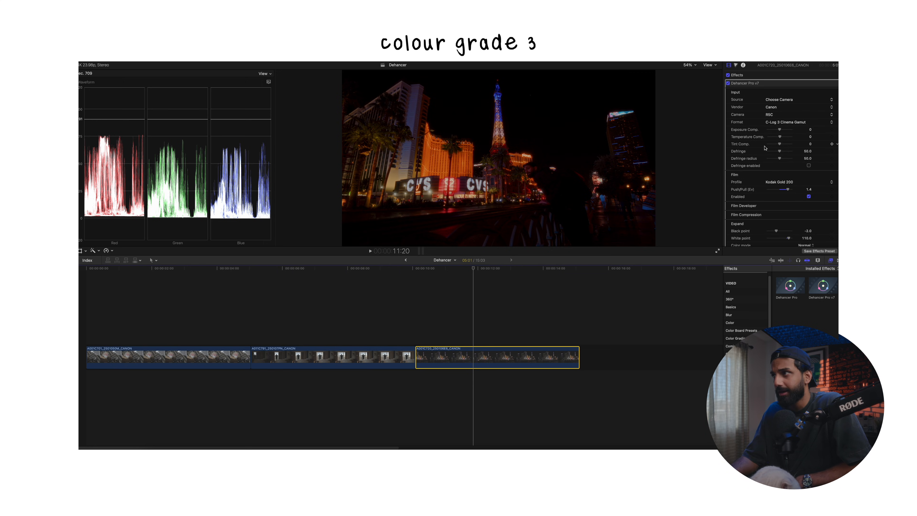
Choose Kodak Portra 800 as the night clip's film profile with push/pull at 0
{"action": "left_click", "coordinate": [780, 182]}
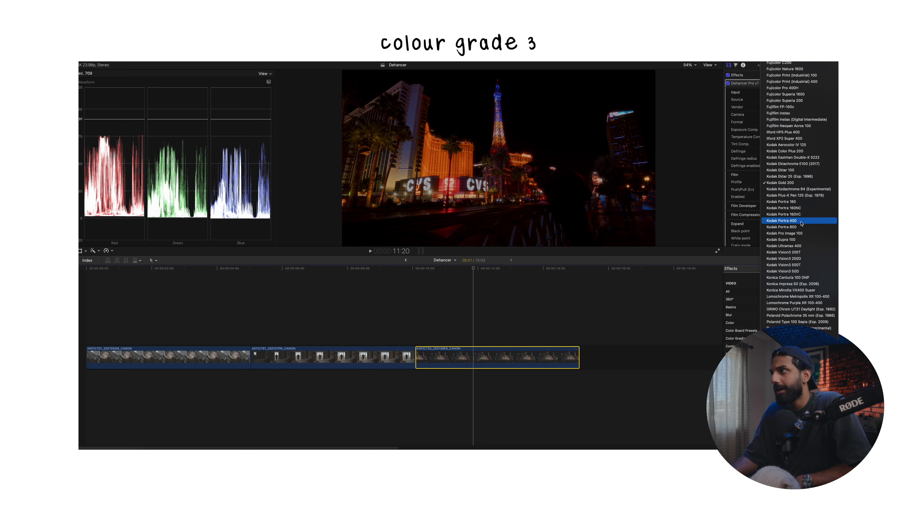
{"action": "left_click", "coordinate": [782, 227]}
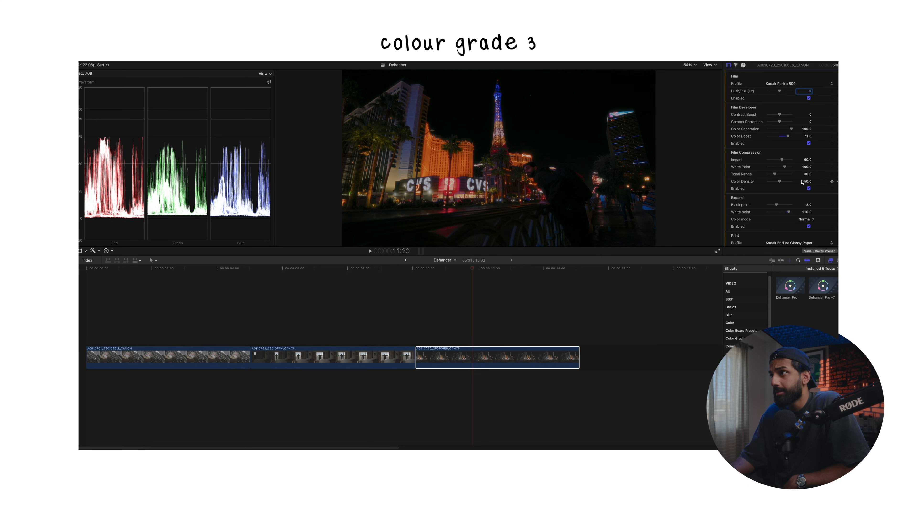
{"action": "scroll", "scroll_direction": "down", "scroll_amount": 3}
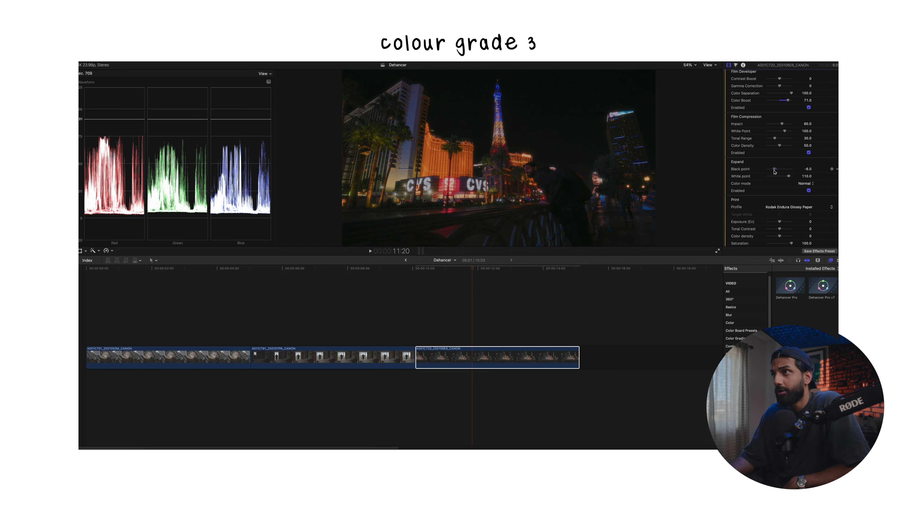
Lower Expand Black point to -7.0 and raise Print Exposure to 0.29, Tonal Contrast to 4.6
{"action": "left_click_drag", "start_coordinate": [782, 169], "coordinate": [778, 170]}
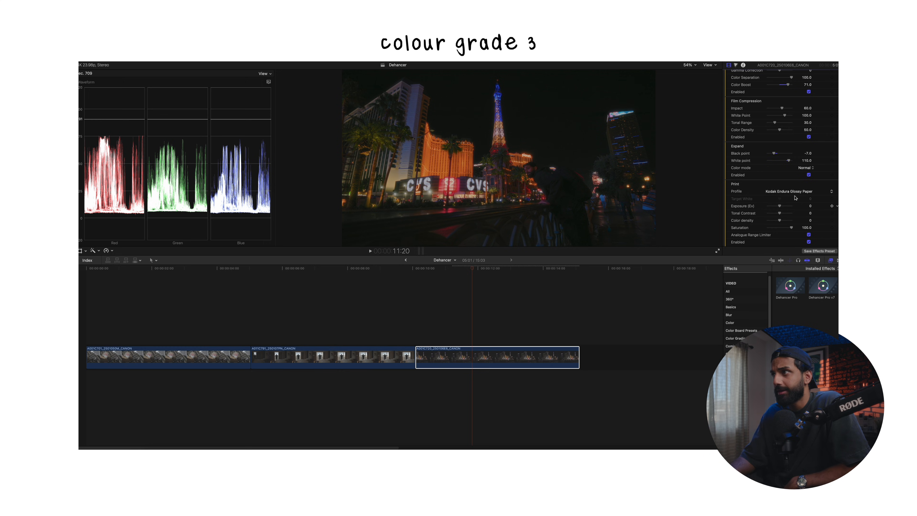
{"action": "scroll", "scroll_direction": "up", "scroll_amount": 3}
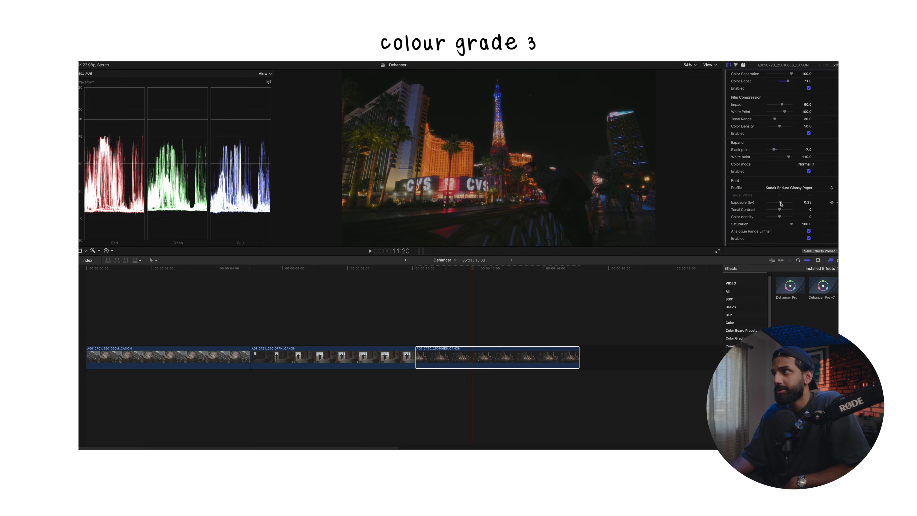
{"action": "left_click_drag", "start_coordinate": [772, 209], "coordinate": [784, 209]}
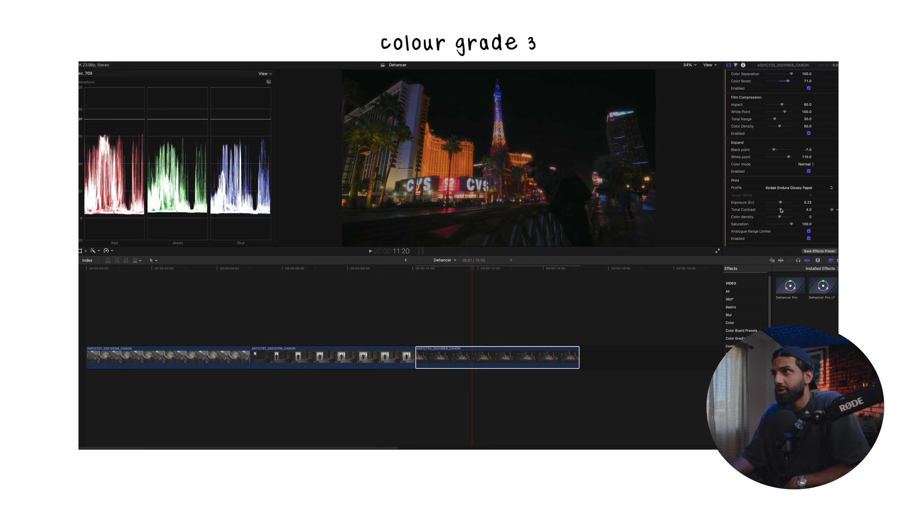
{"action": "mouse_move", "coordinate": [778, 225]}
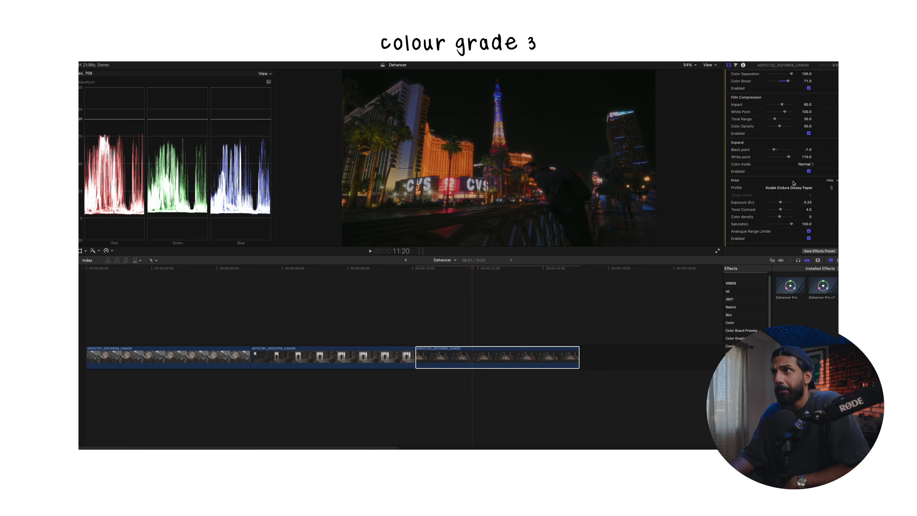
{"action": "scroll", "scroll_direction": "down", "scroll_amount": 3}
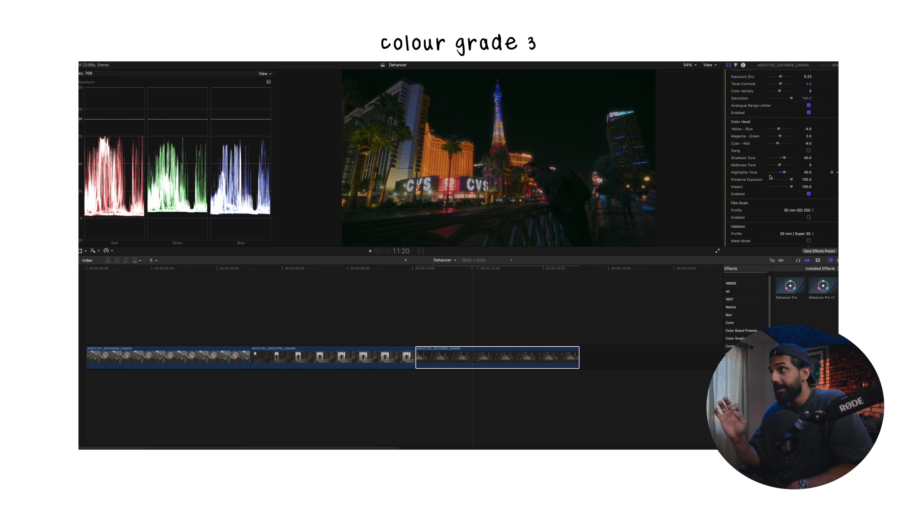